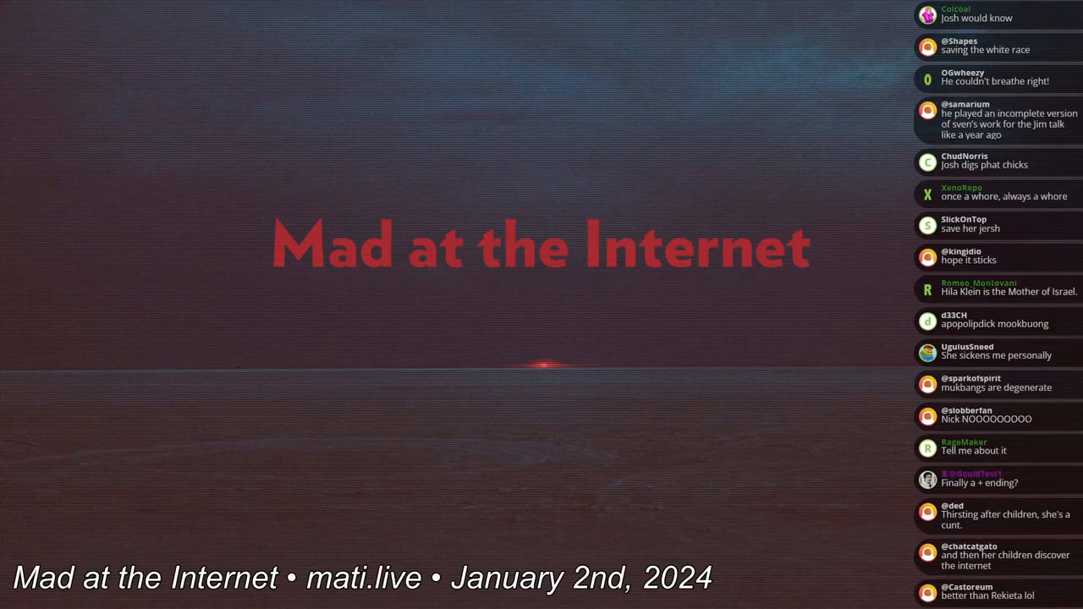
# Scroll down the Kiwi Farms thread to the post with the embedded streamer clip
pyautogui.scroll(-3)
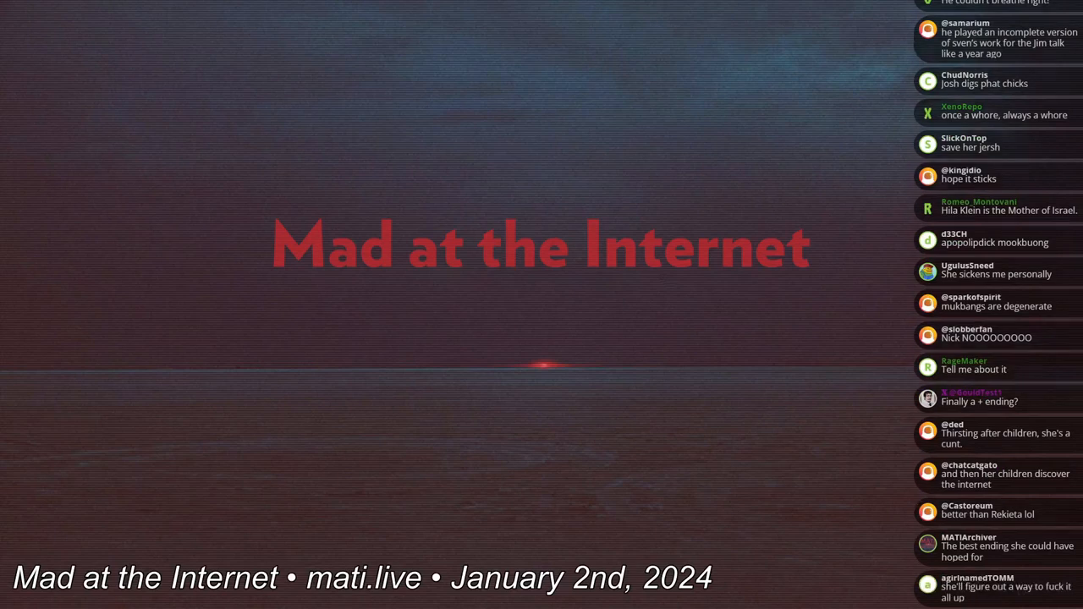
pyautogui.scroll(-3)
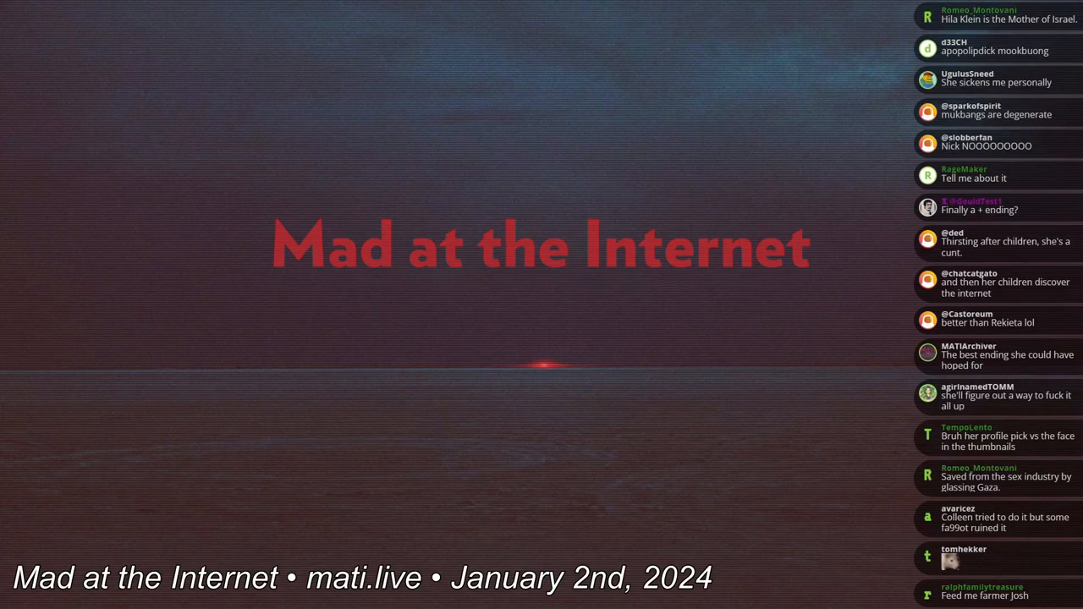
pyautogui.scroll(-3)
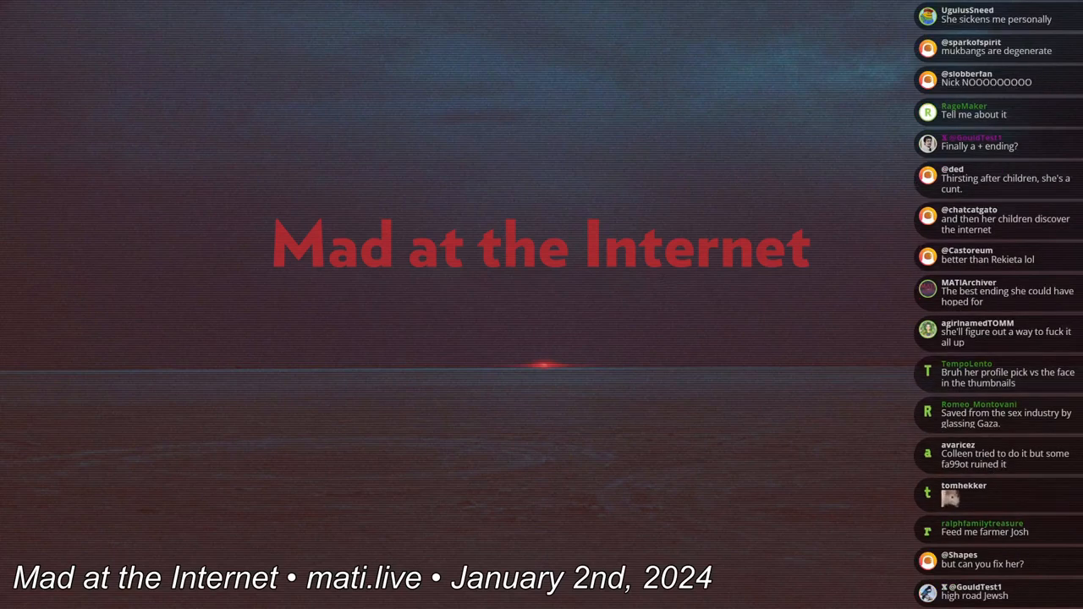
pyautogui.scroll(-3)
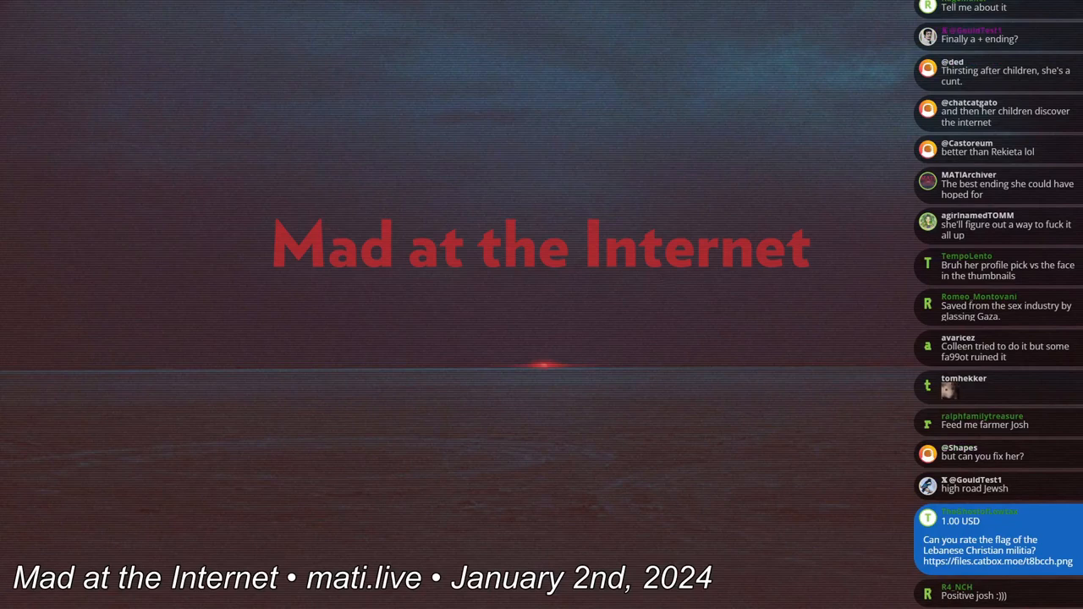
pyautogui.scroll(-3)
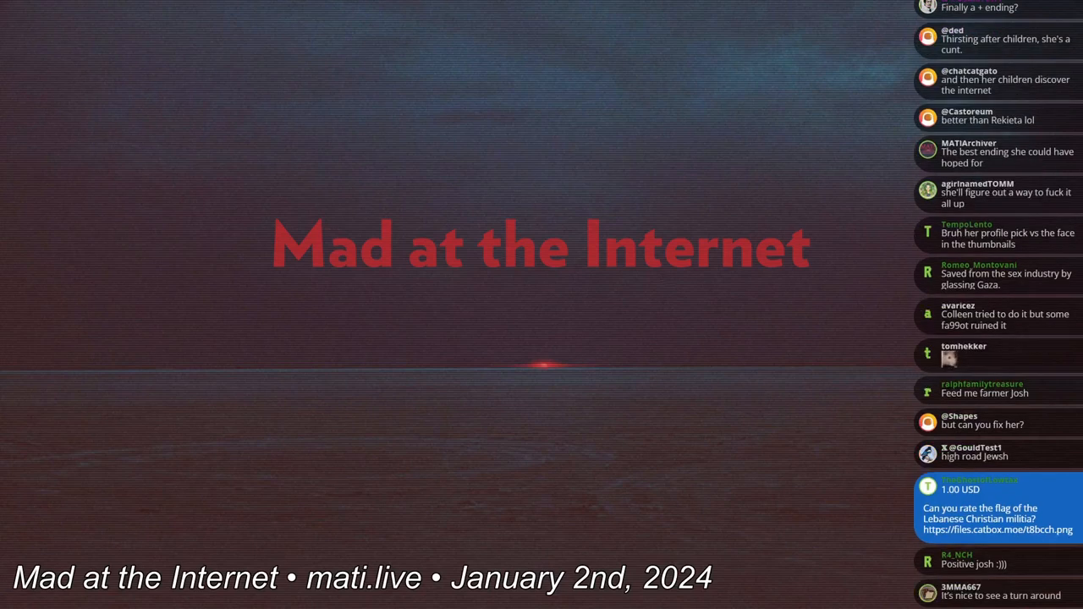
pyautogui.scroll(-3)
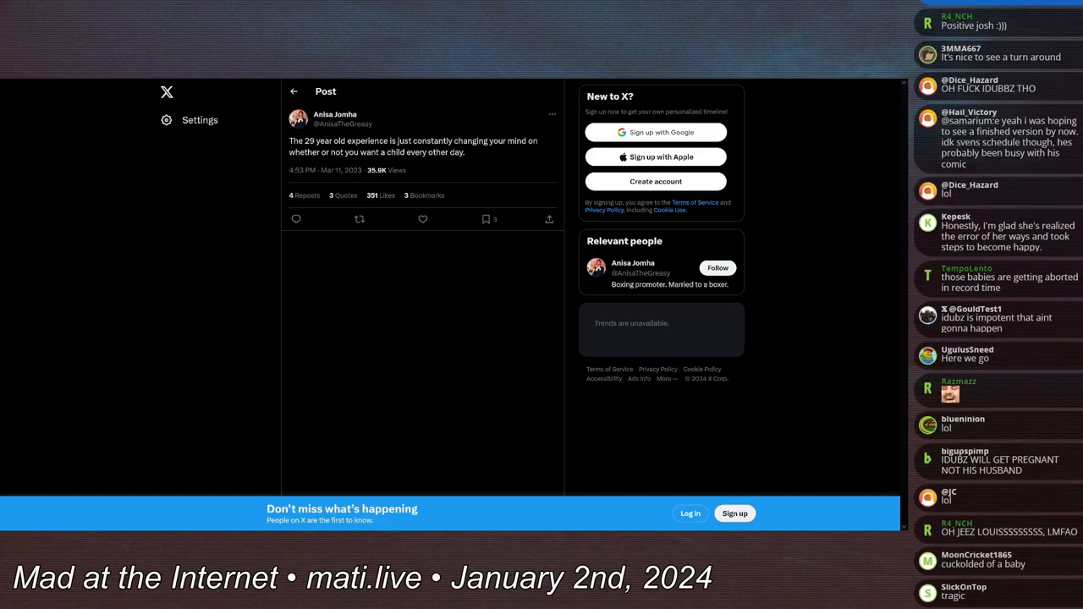
pyautogui.scroll(-3)
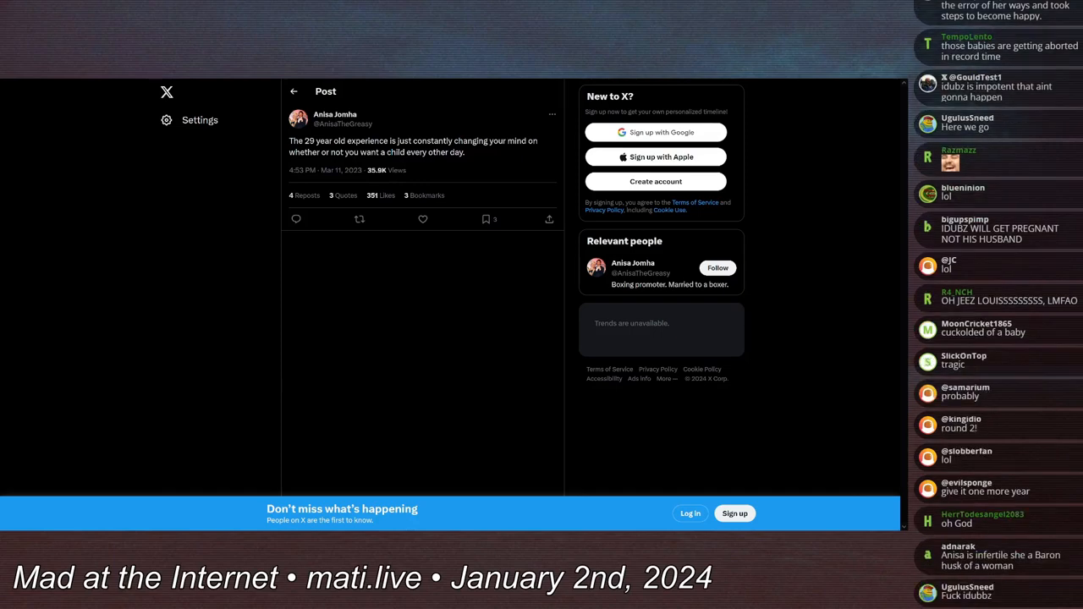
pyautogui.scroll(-3)
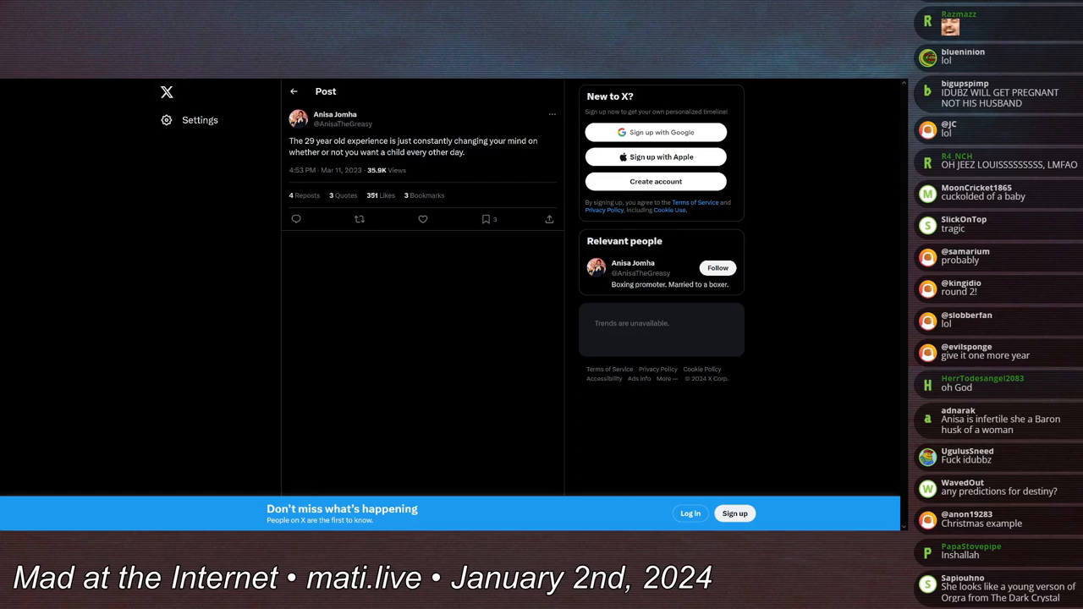
pyautogui.scroll(-3)
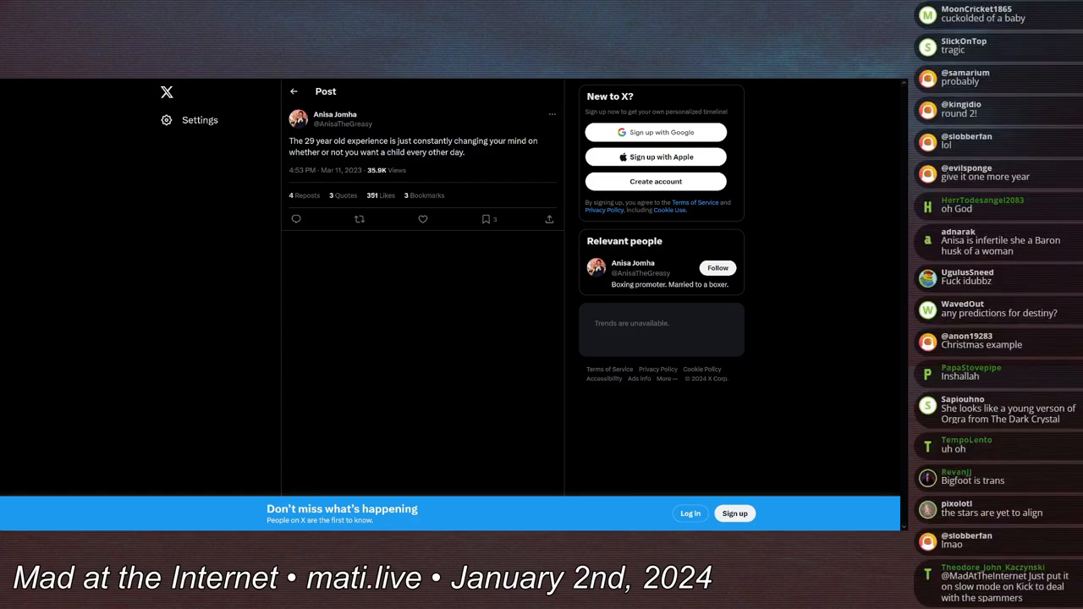
pyautogui.scroll(-3)
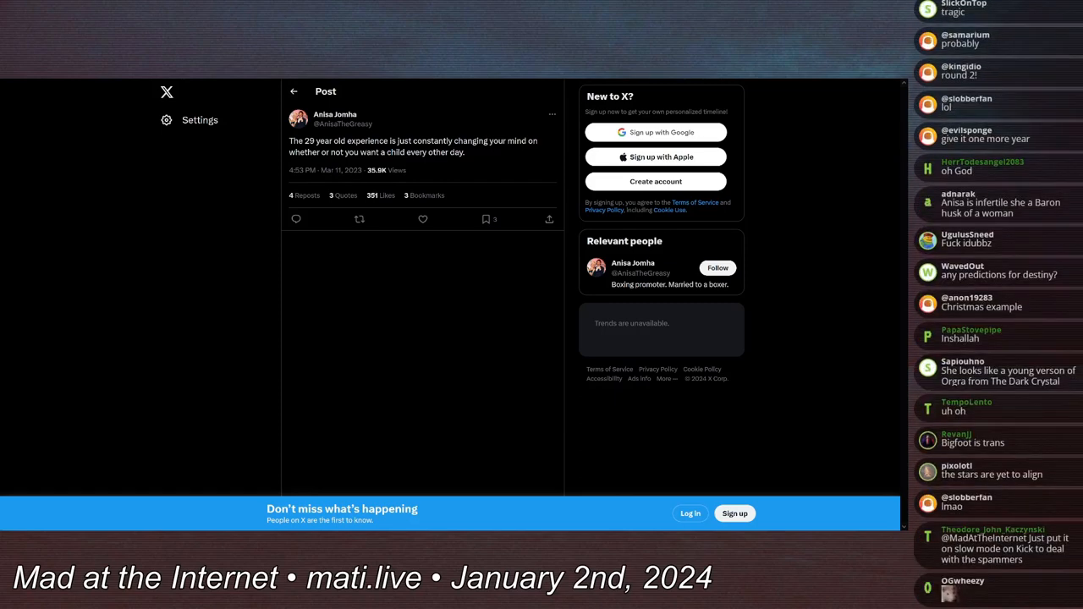
pyautogui.scroll(-3)
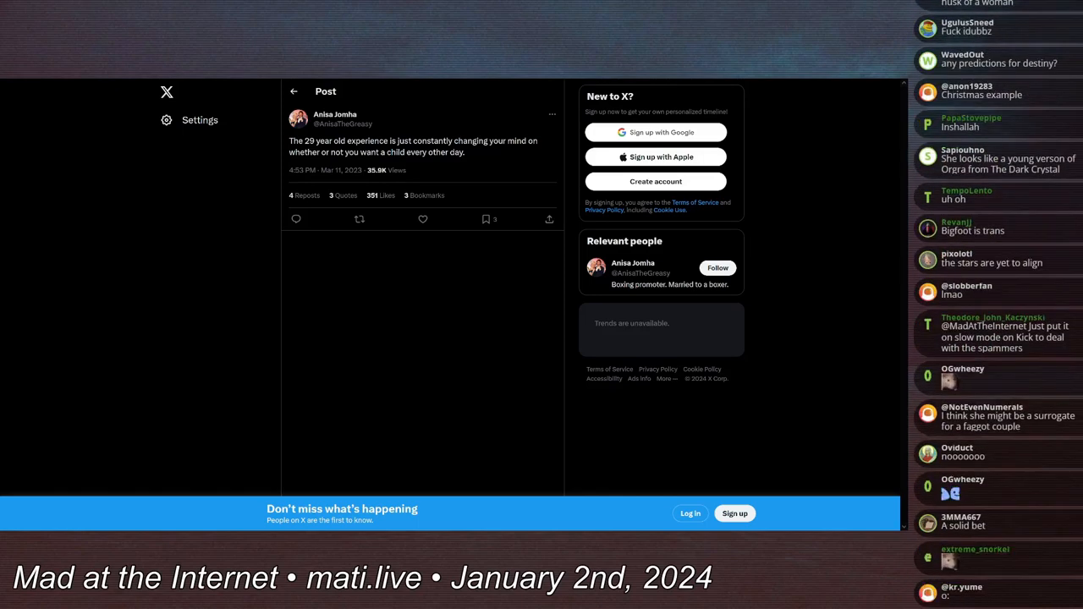
pyautogui.scroll(-3)
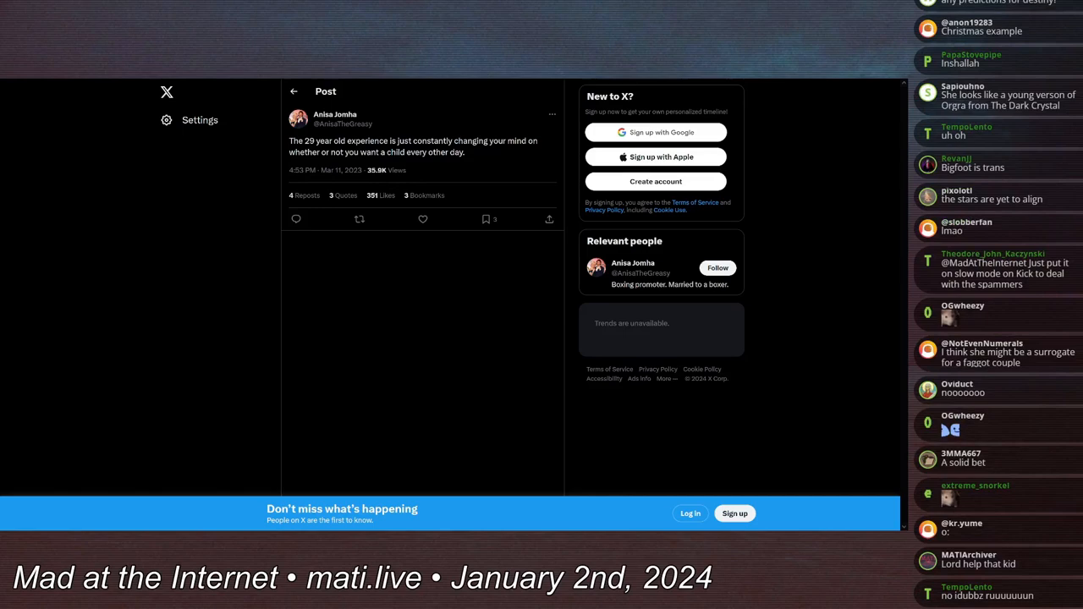
pyautogui.scroll(-3)
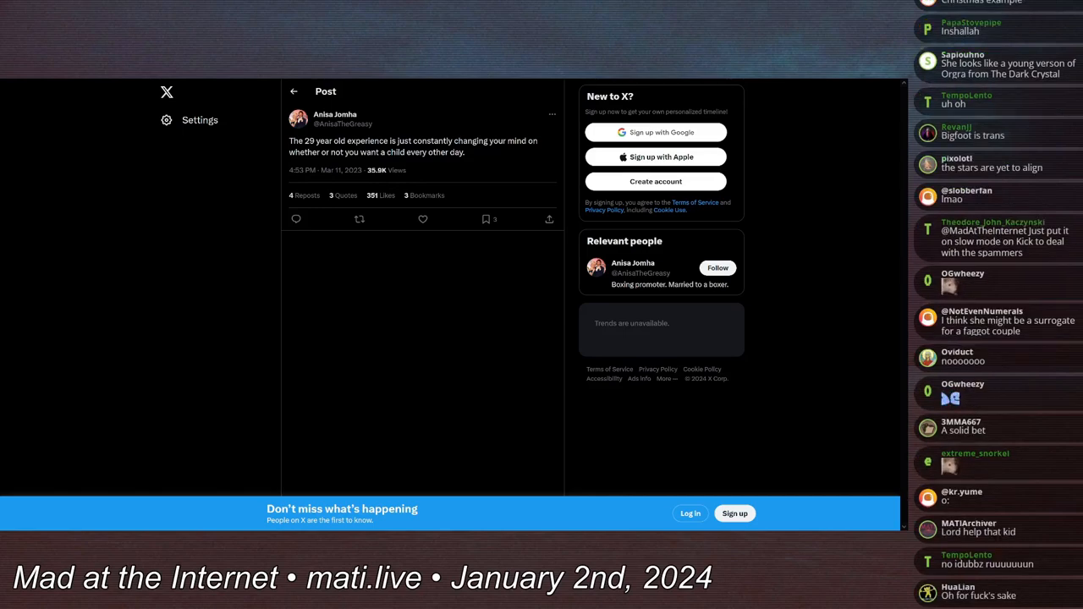
pyautogui.scroll(-3)
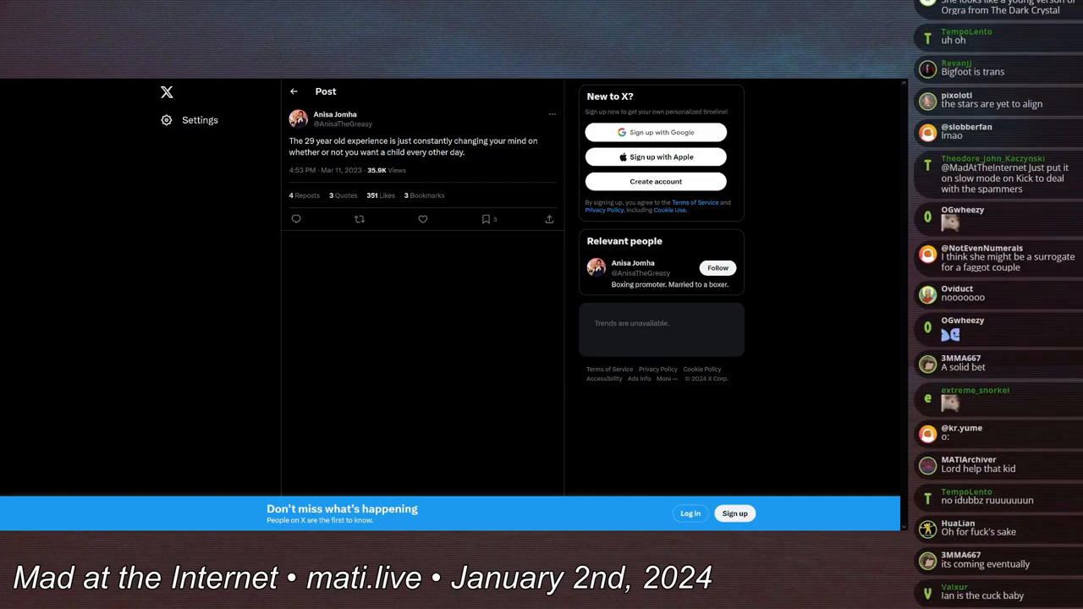
pyautogui.scroll(-3)
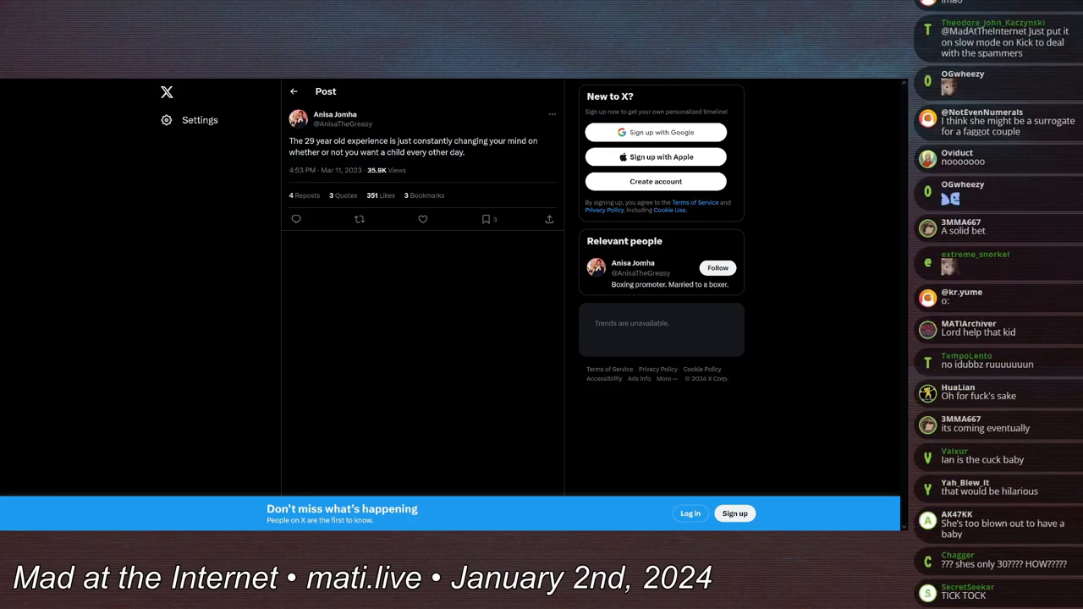
pyautogui.scroll(-3)
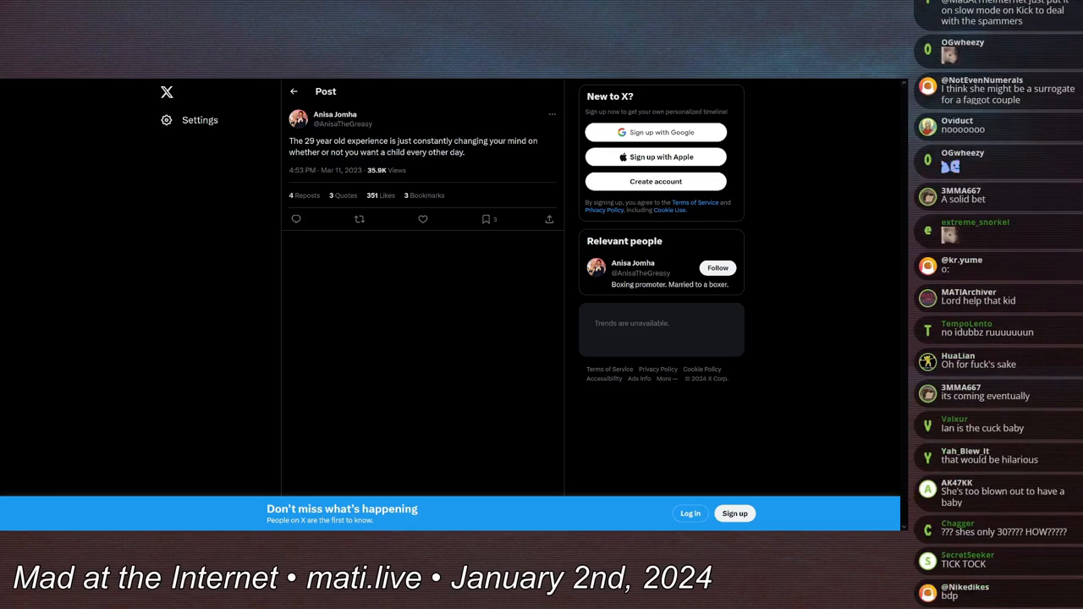
pyautogui.scroll(-3)
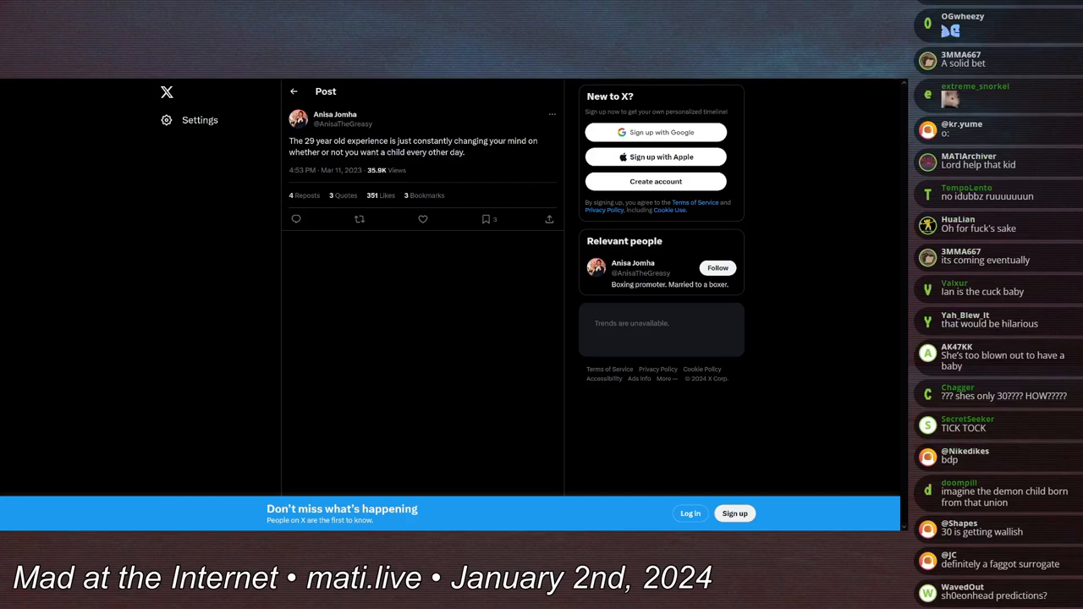
pyautogui.scroll(-3)
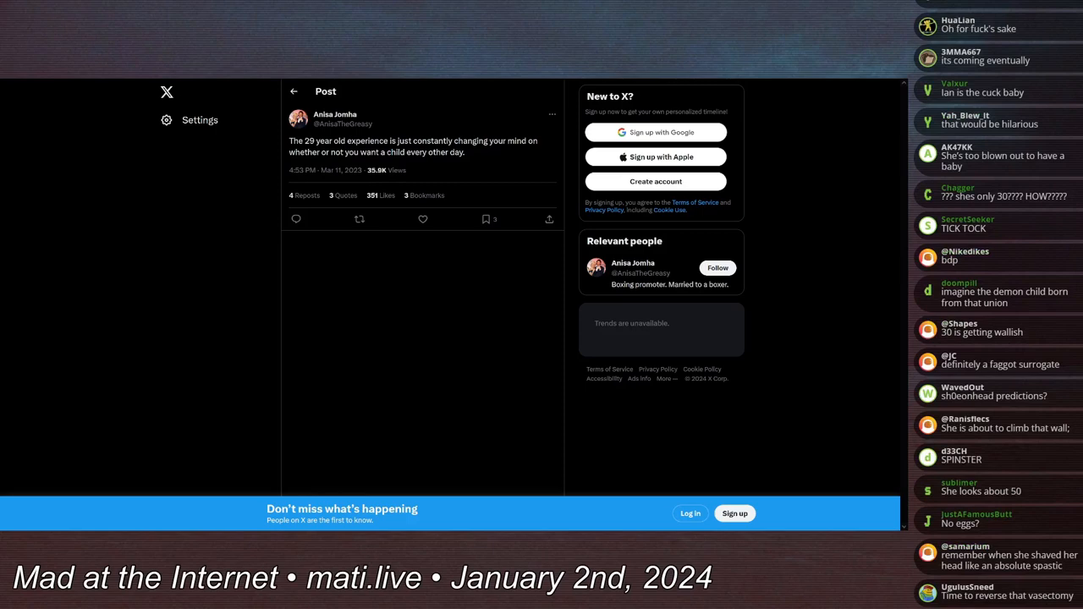
pyautogui.scroll(-3)
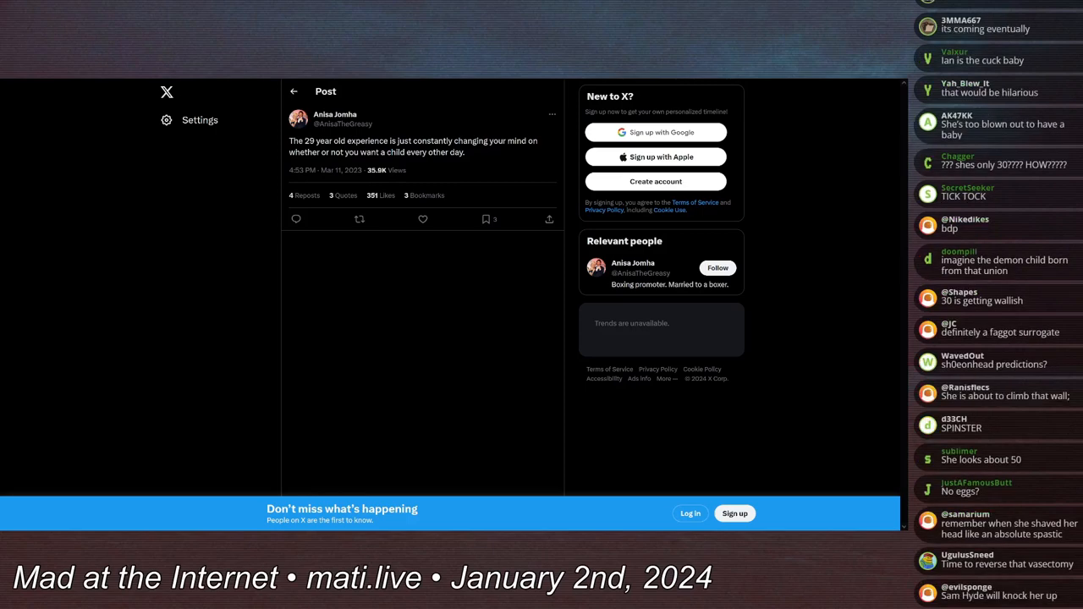
pyautogui.scroll(-3)
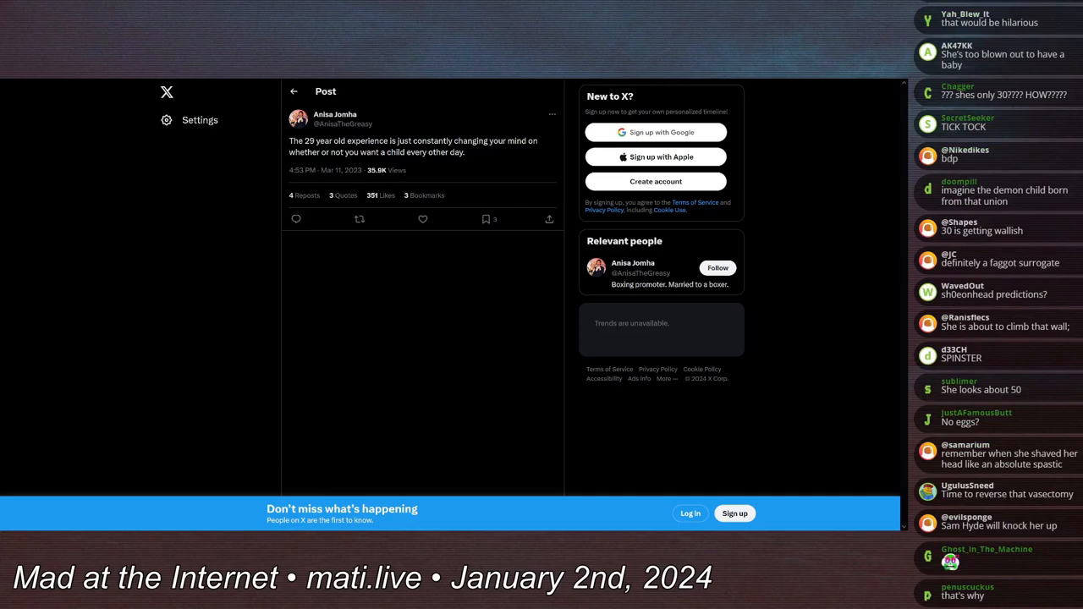
pyautogui.scroll(-3)
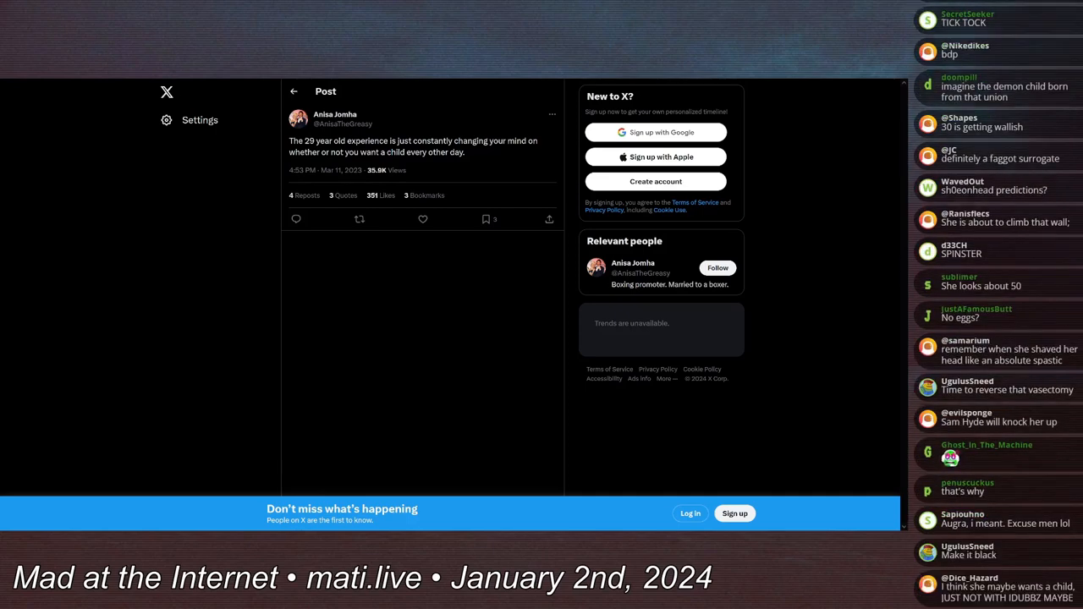
pyautogui.scroll(-3)
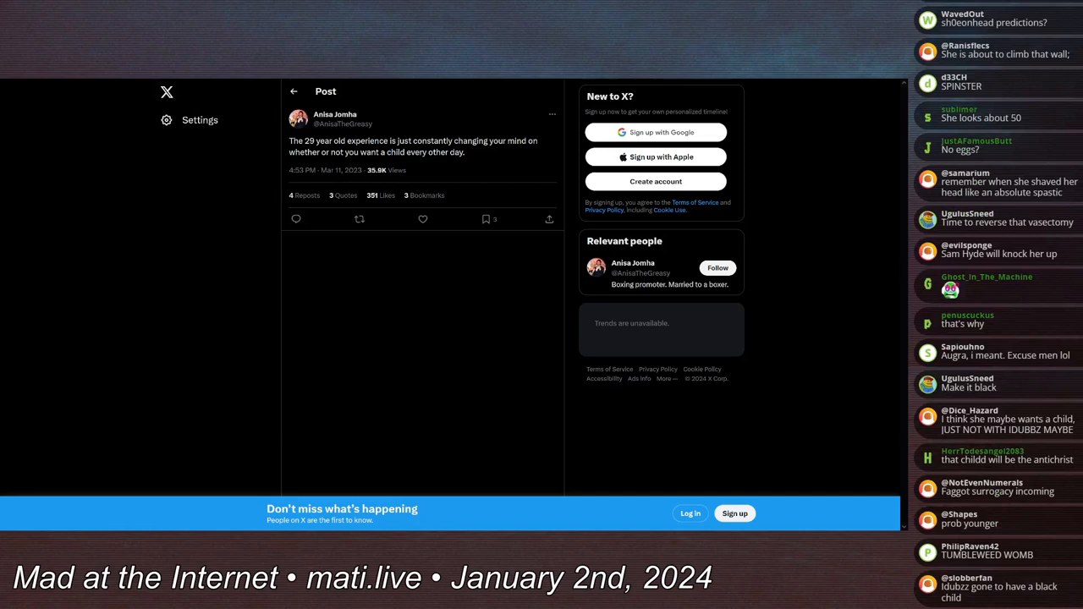
pyautogui.scroll(-3)
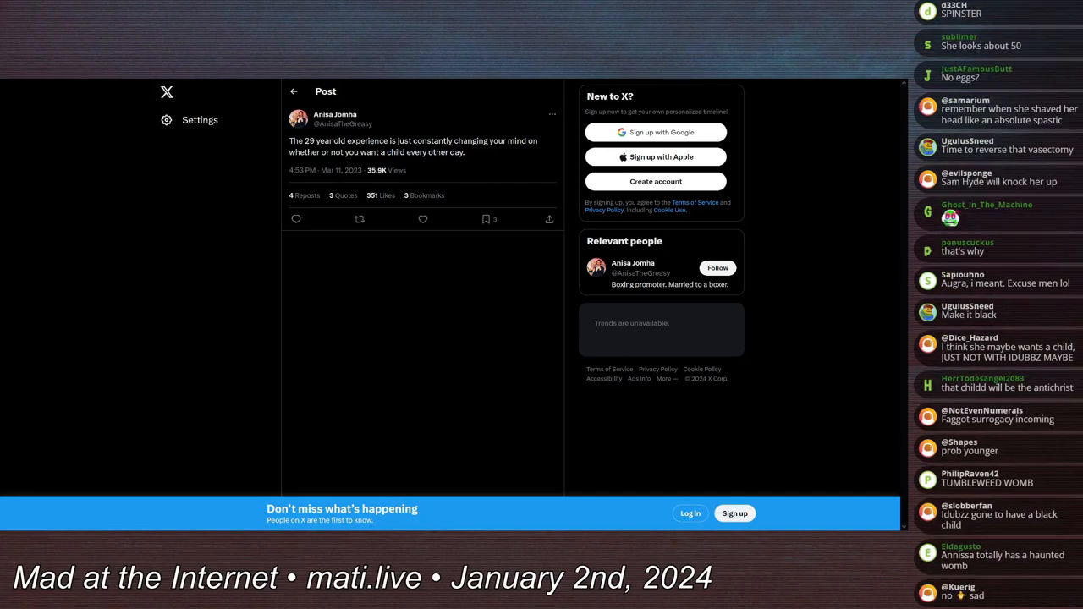
pyautogui.scroll(-3)
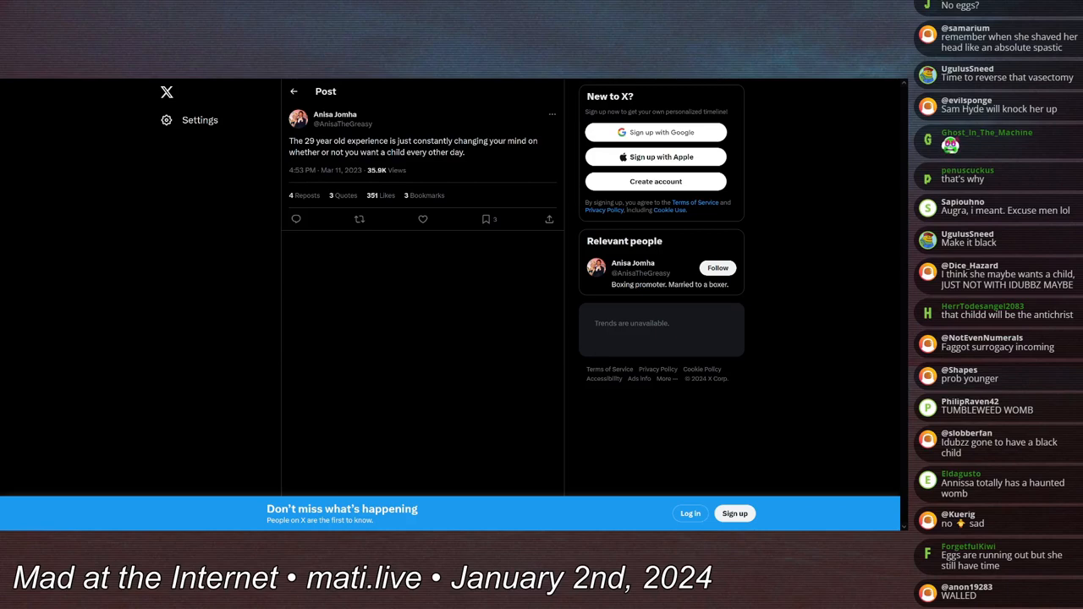
pyautogui.scroll(-3)
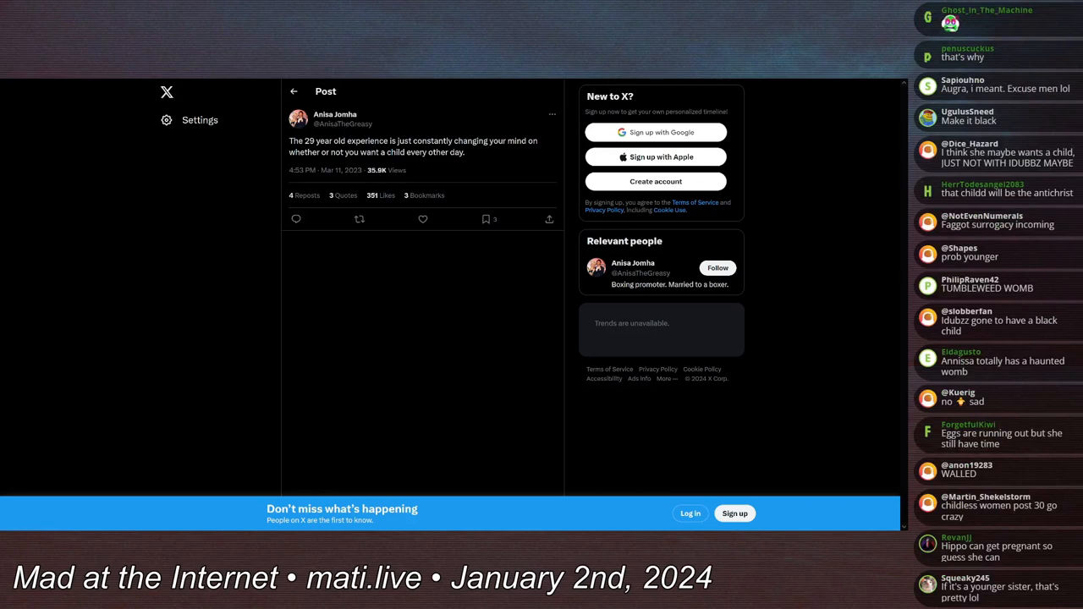
pyautogui.scroll(-3)
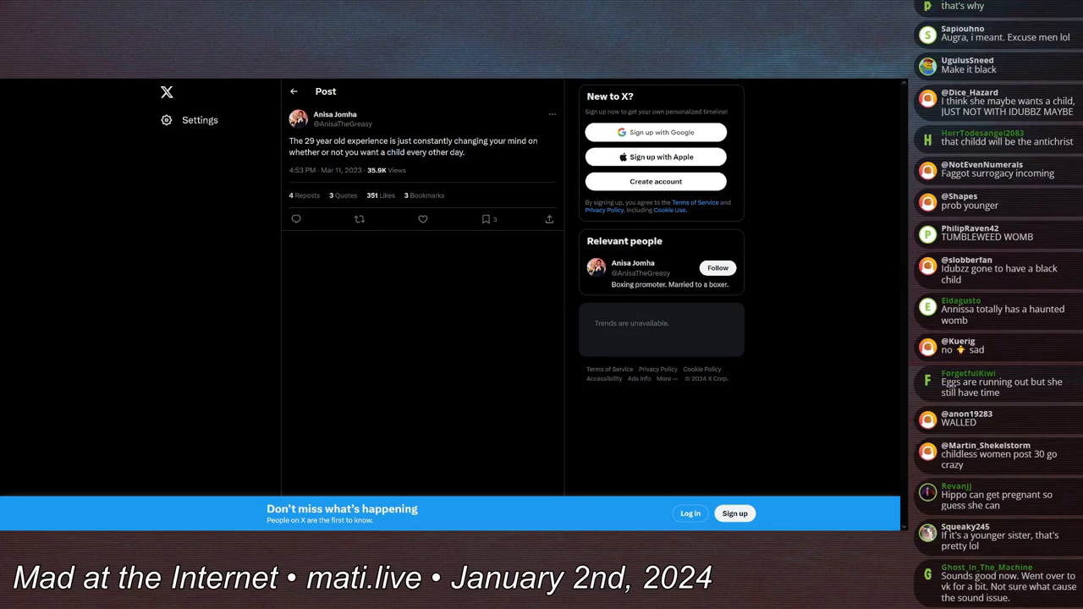
pyautogui.scroll(-3)
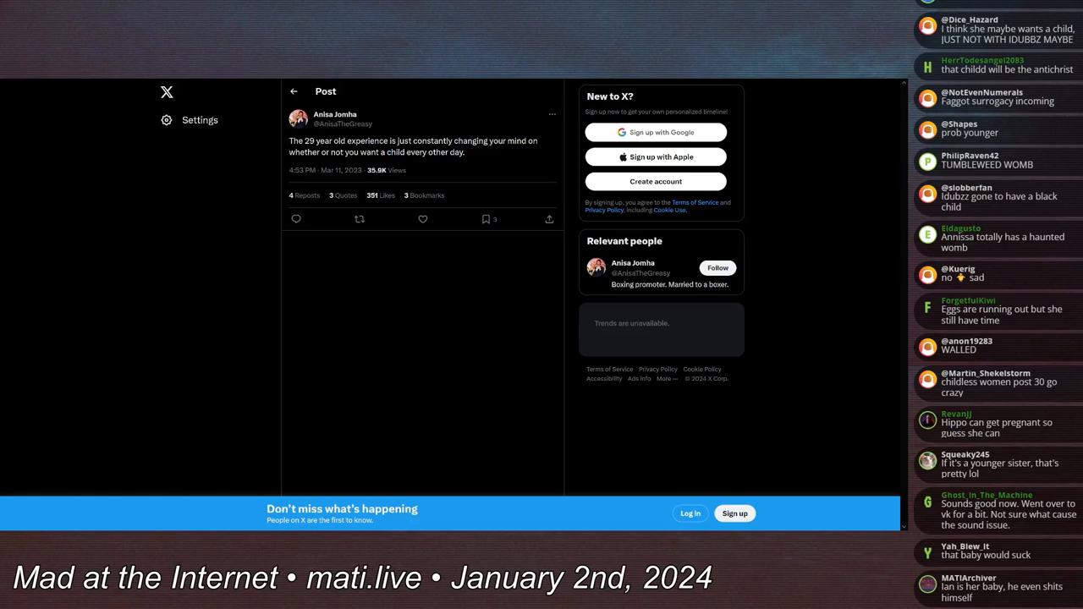
pyautogui.scroll(-3)
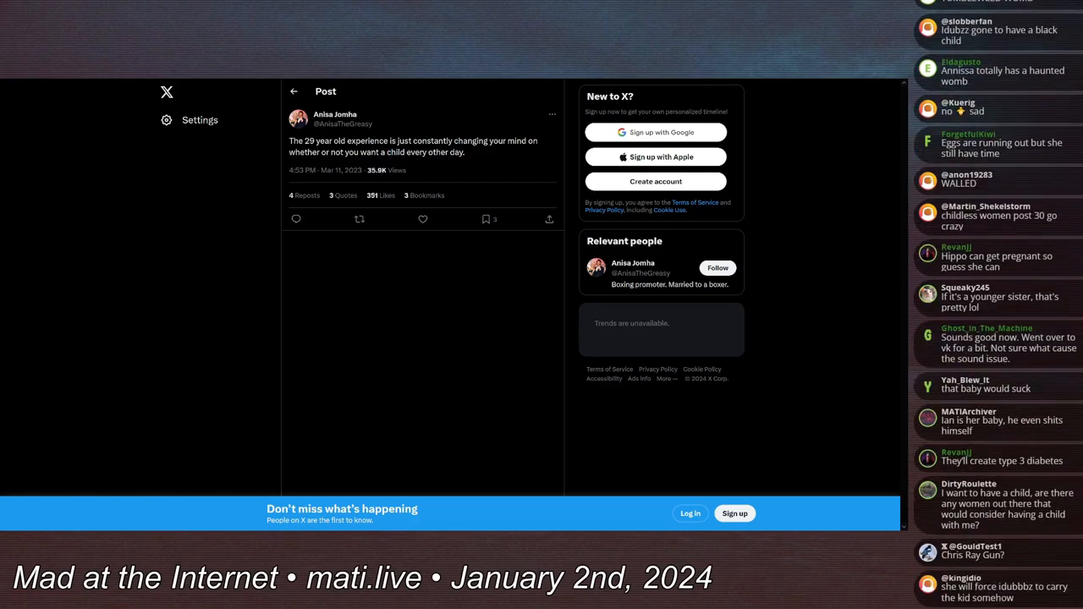
pyautogui.scroll(-3)
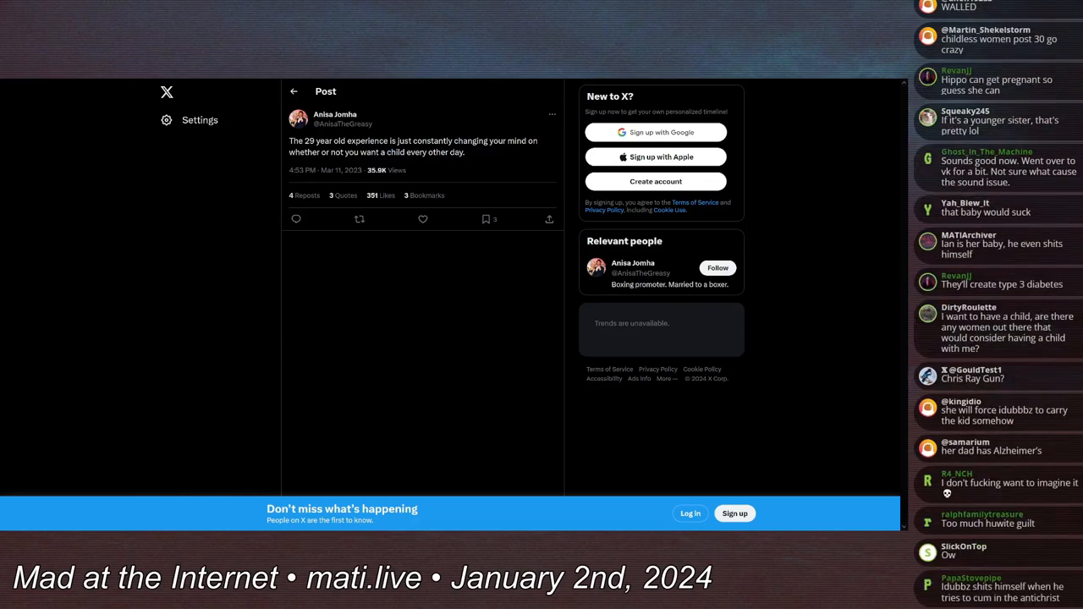
pyautogui.scroll(-3)
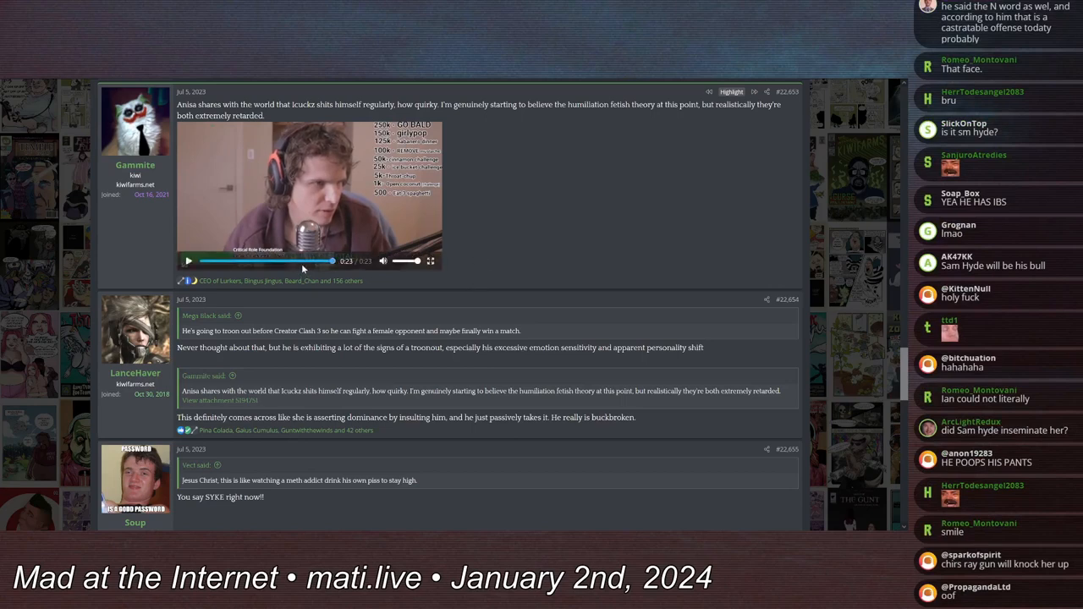
# Play the embedded clip and keep scrolling the thread while it runs to its end
pyautogui.click(188, 260)
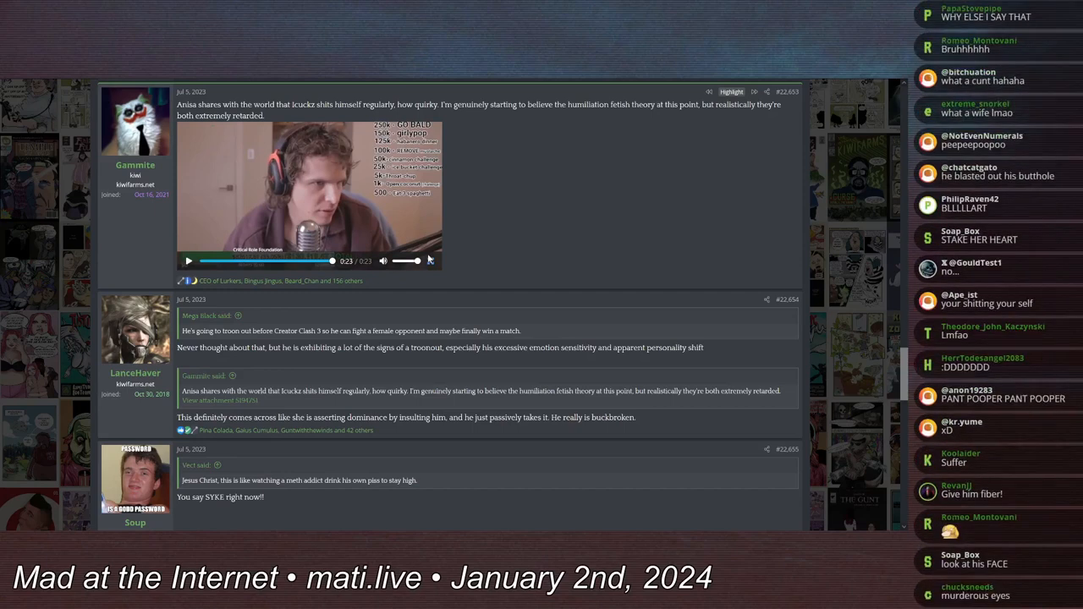
pyautogui.scroll(-3)
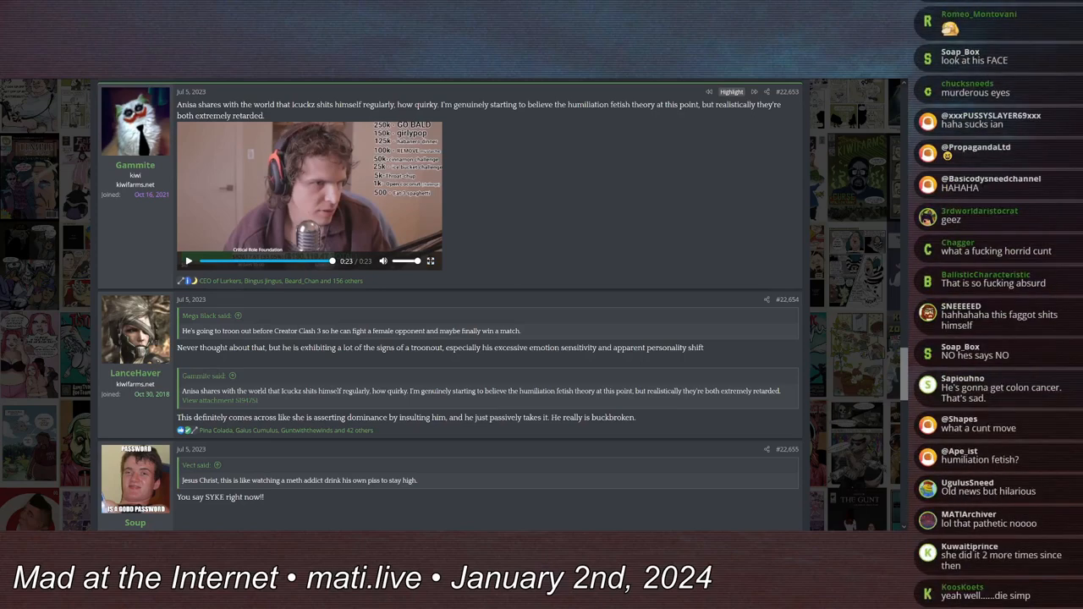
pyautogui.scroll(-3)
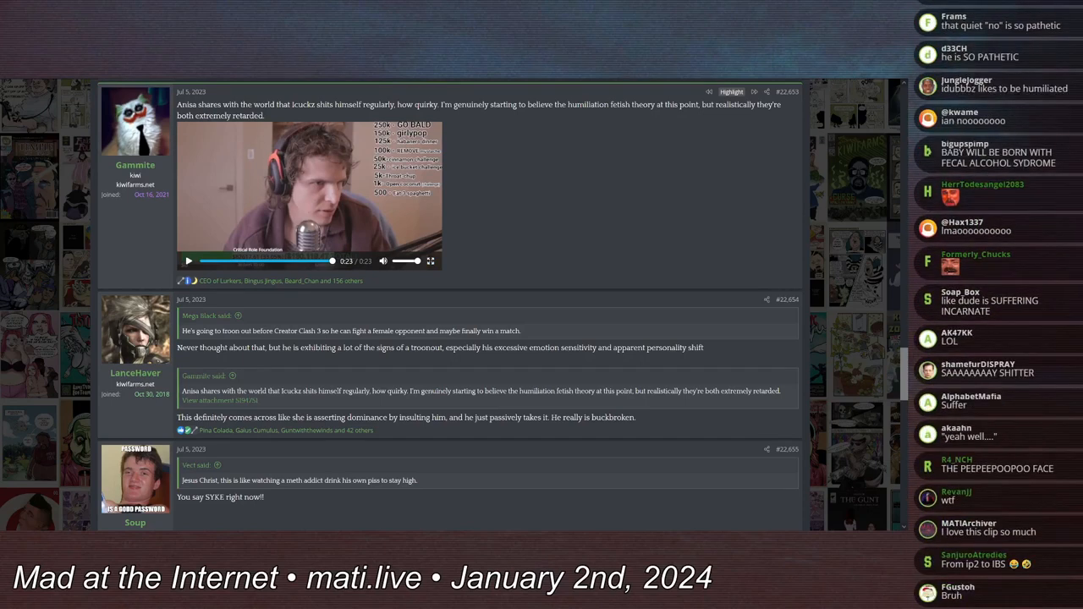
pyautogui.scroll(-3)
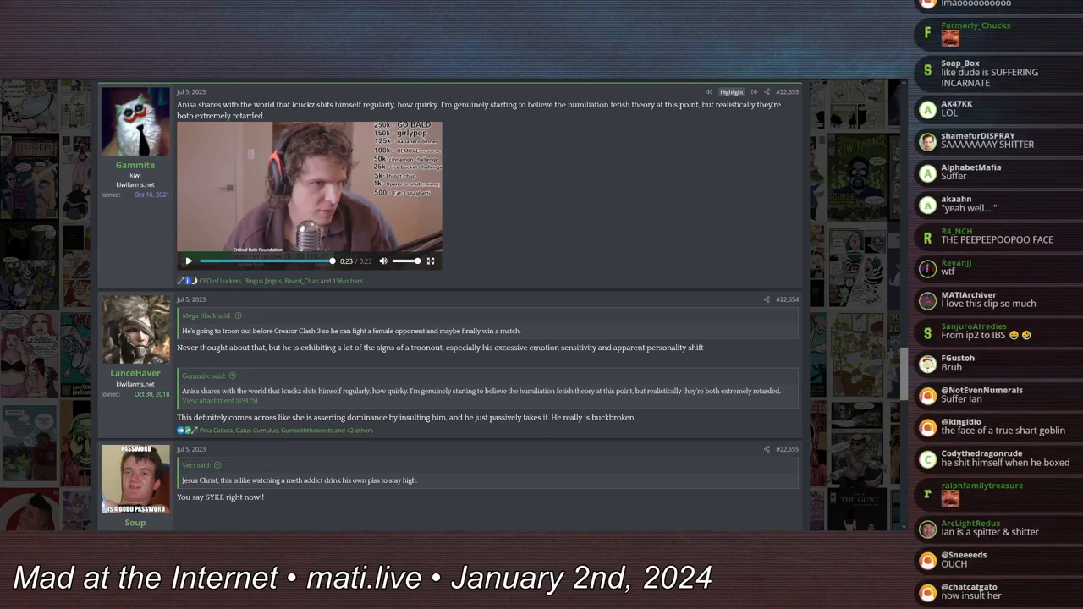
pyautogui.scroll(-3)
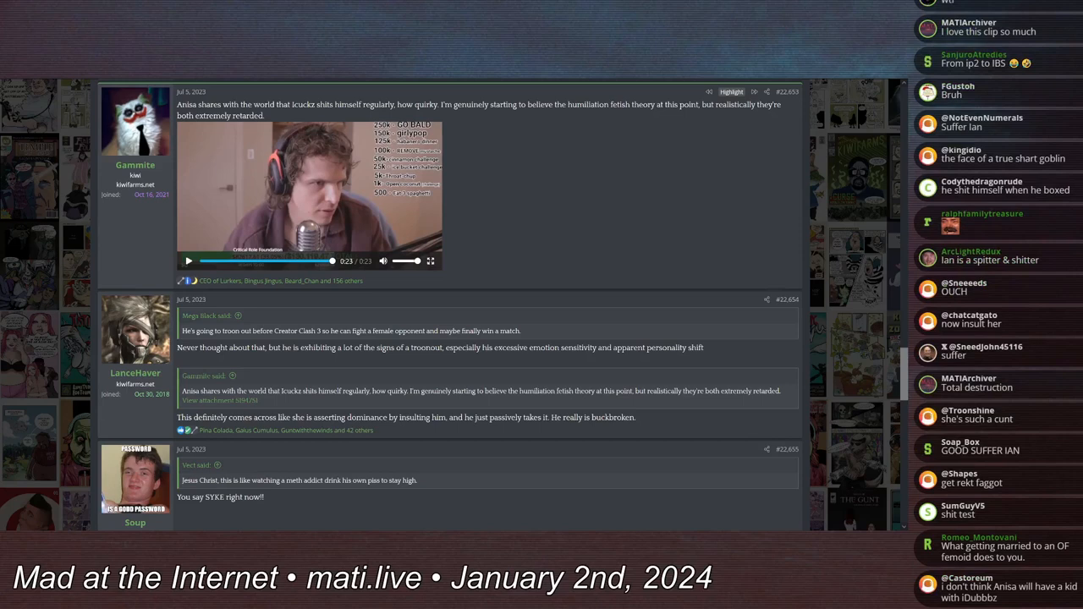
pyautogui.scroll(-3)
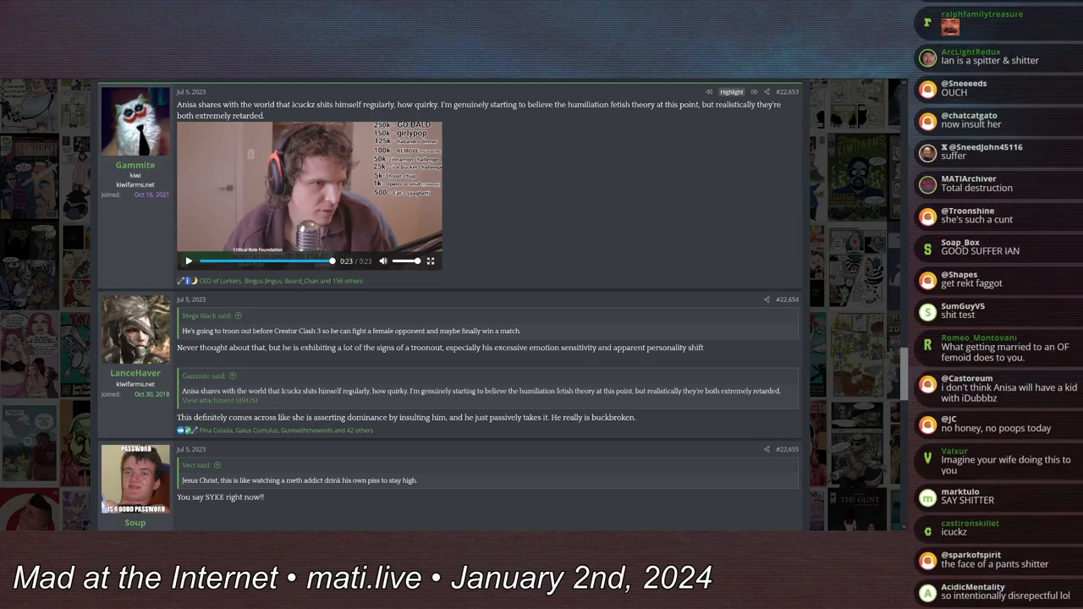
pyautogui.scroll(-3)
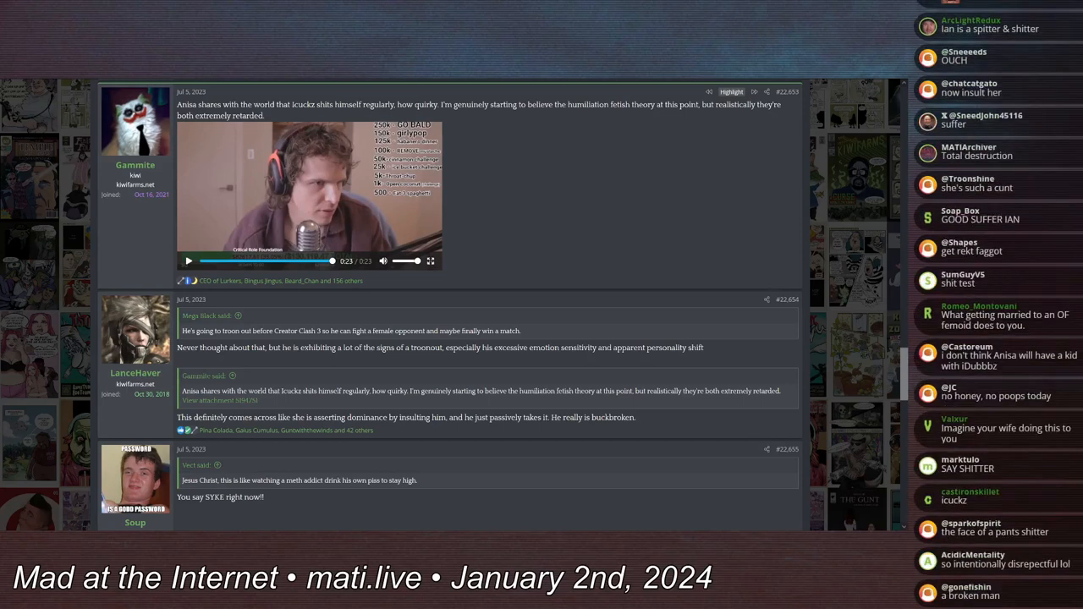
pyautogui.scroll(-3)
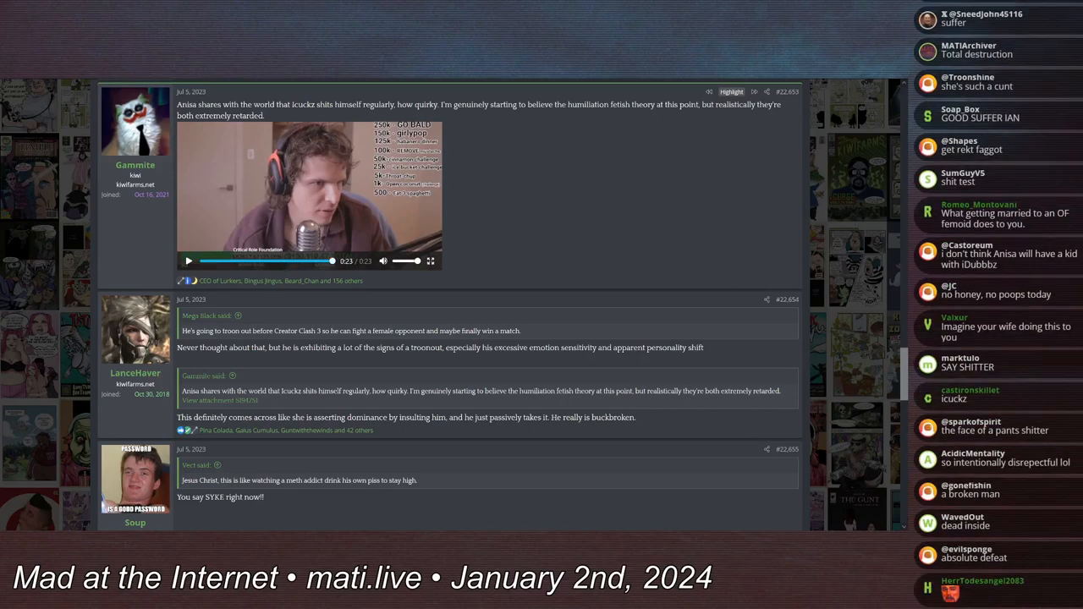
pyautogui.click(188, 261)
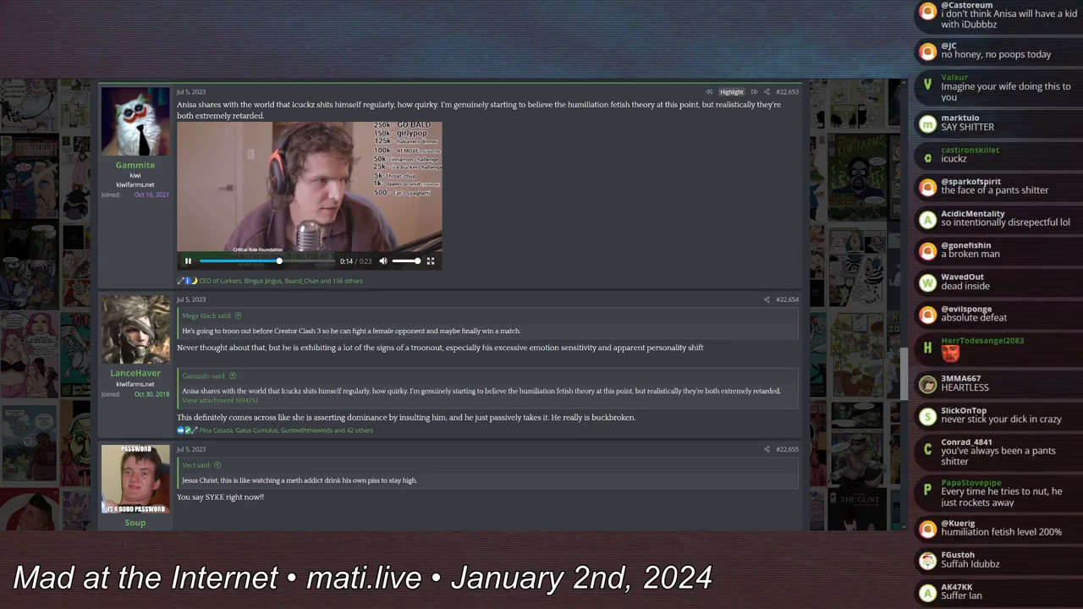
pyautogui.scroll(-3)
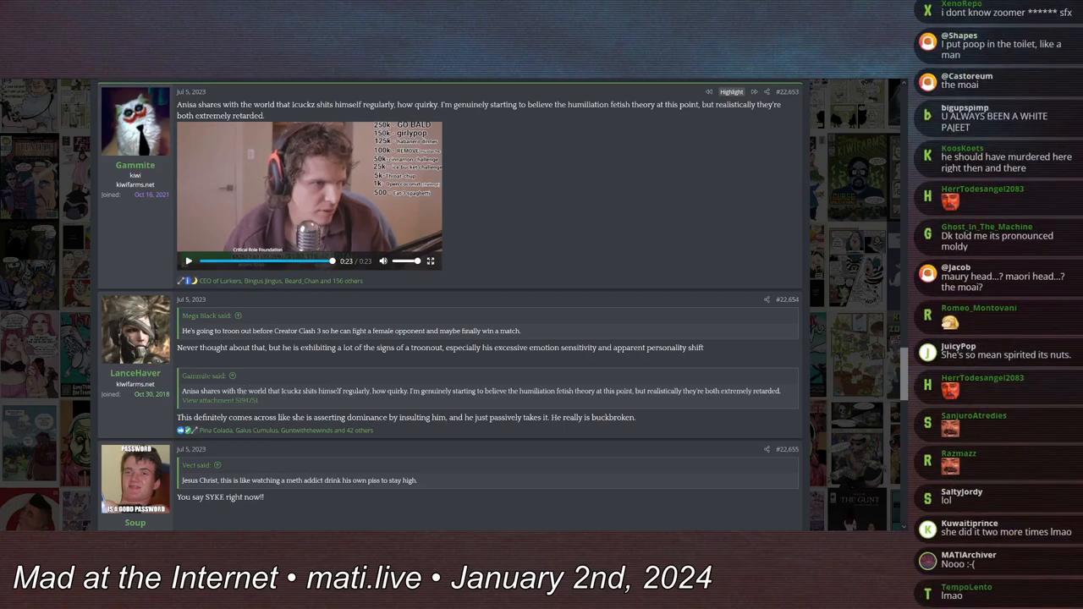
pyautogui.scroll(-3)
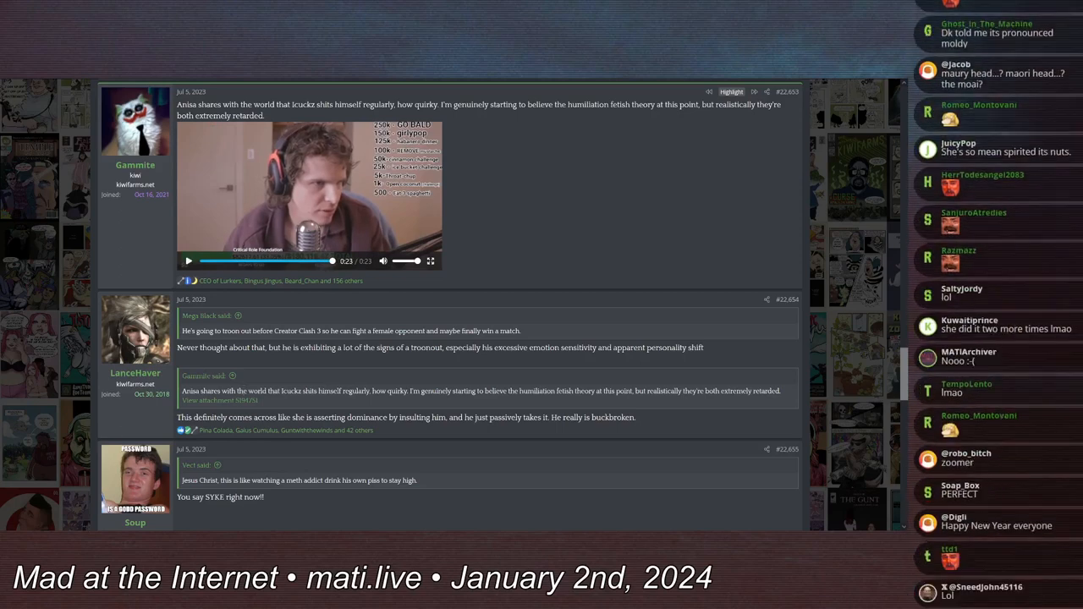
pyautogui.scroll(-3)
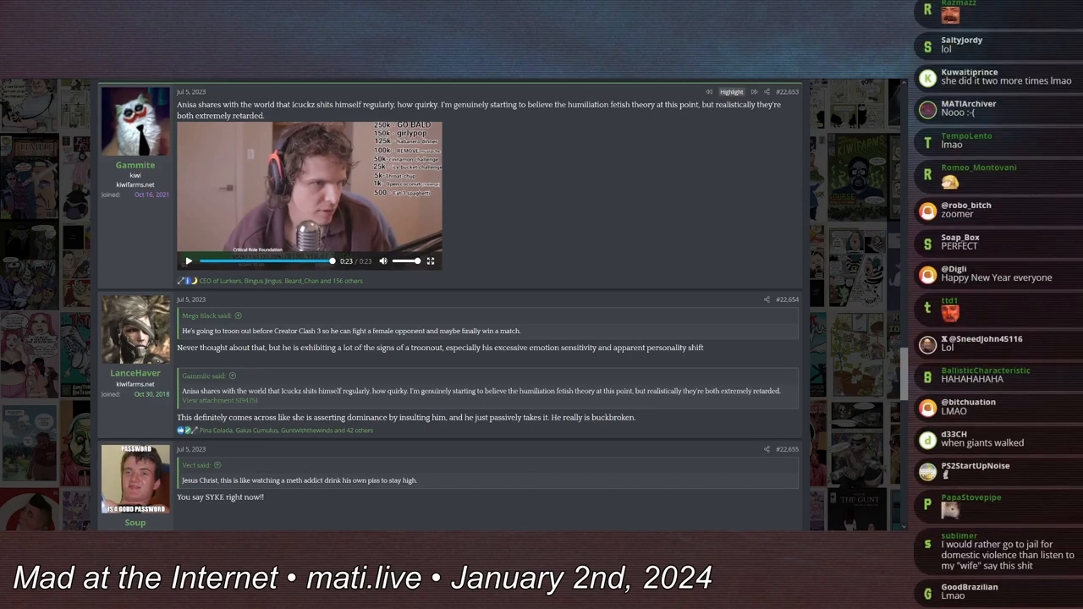
pyautogui.scroll(-3)
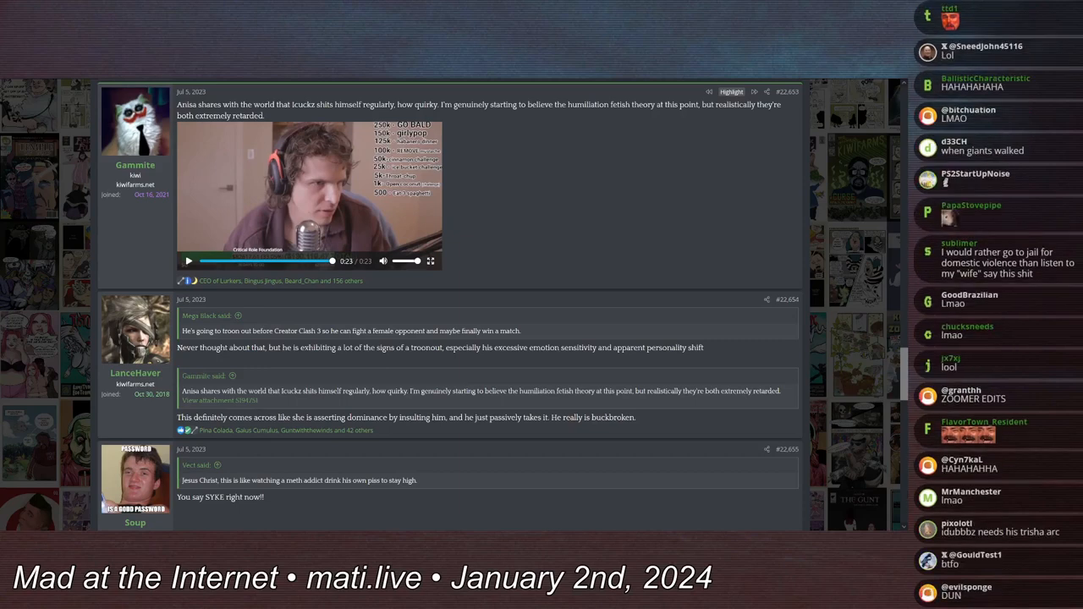
pyautogui.scroll(-3)
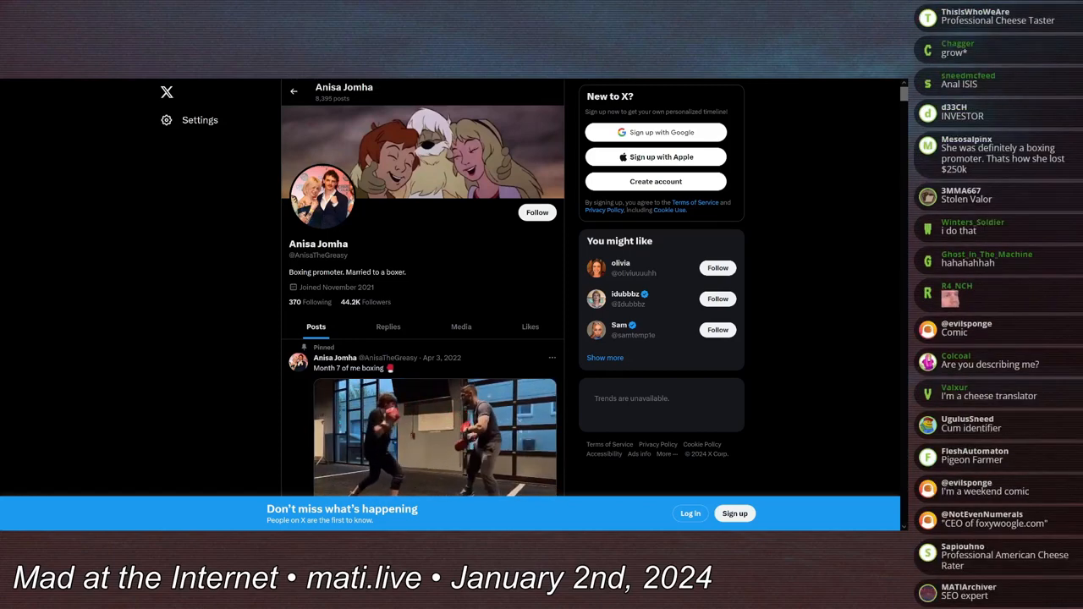
# Scroll down Anisa Jomha's X profile past her bio toward the pinned boxing post
pyautogui.scroll(-3)
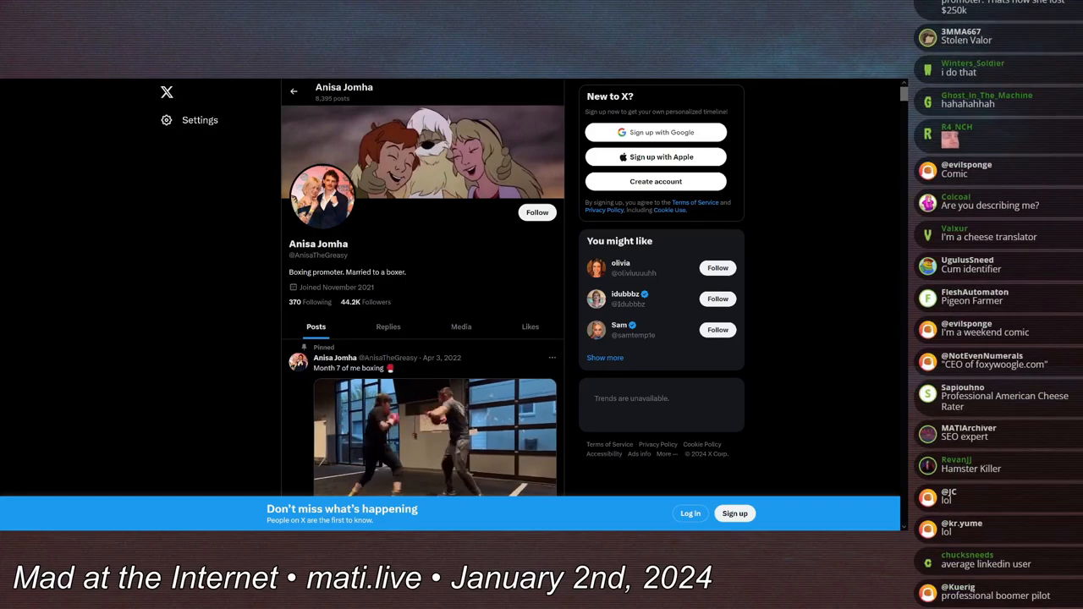